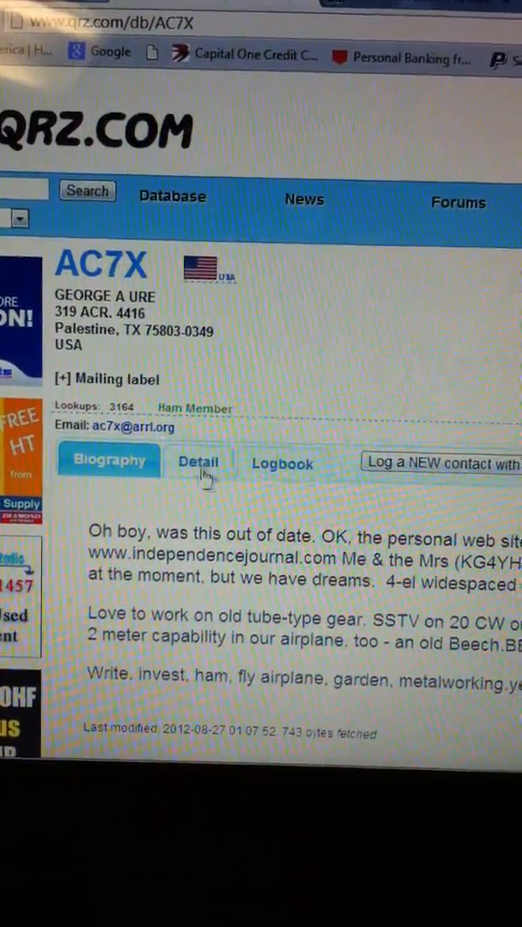
Open the Detail tab on the AC7X callsign page
click(198, 462)
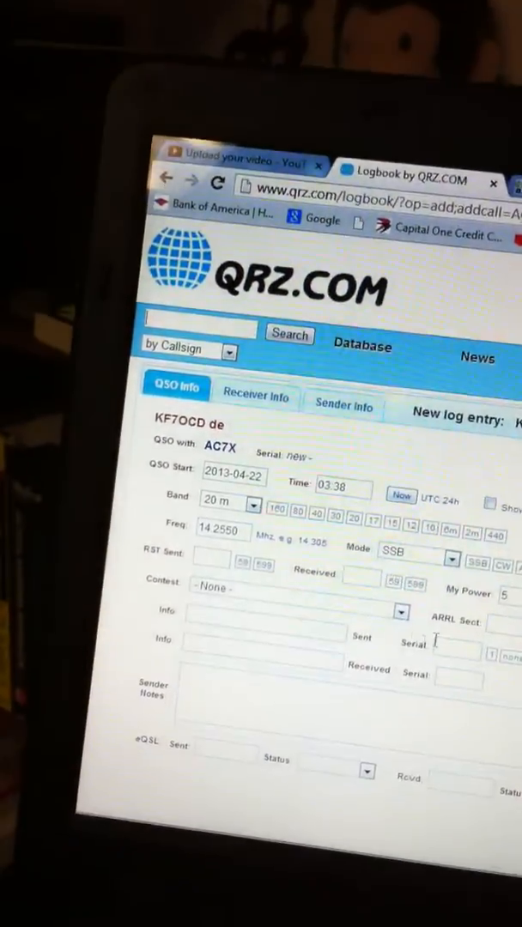
Scroll down the new AC7X log entry form on 20 m, 14.2550, SSB
scroll(down, 3)
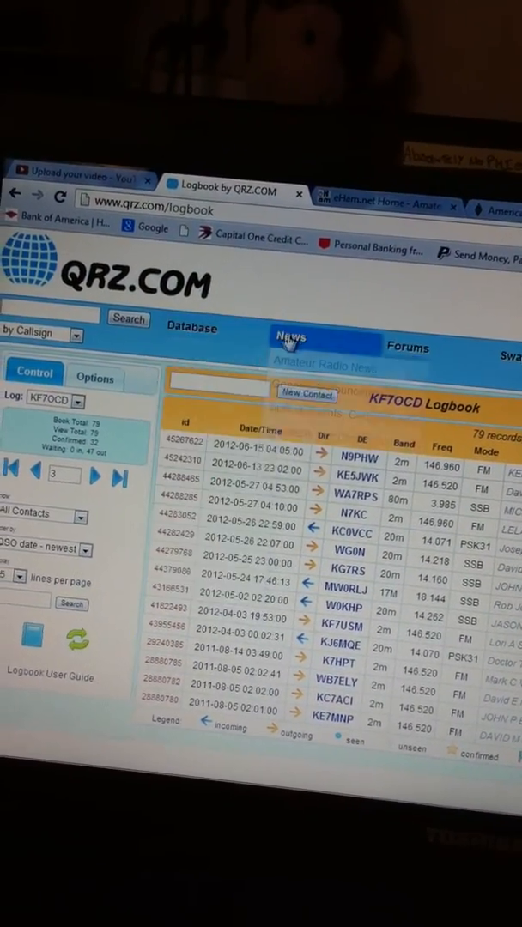
click(286, 333)
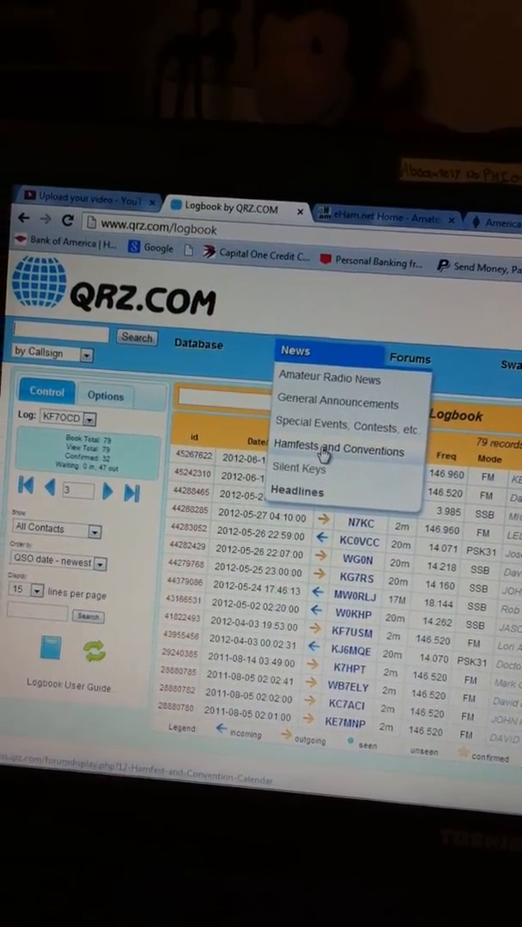
mouse_move(388, 402)
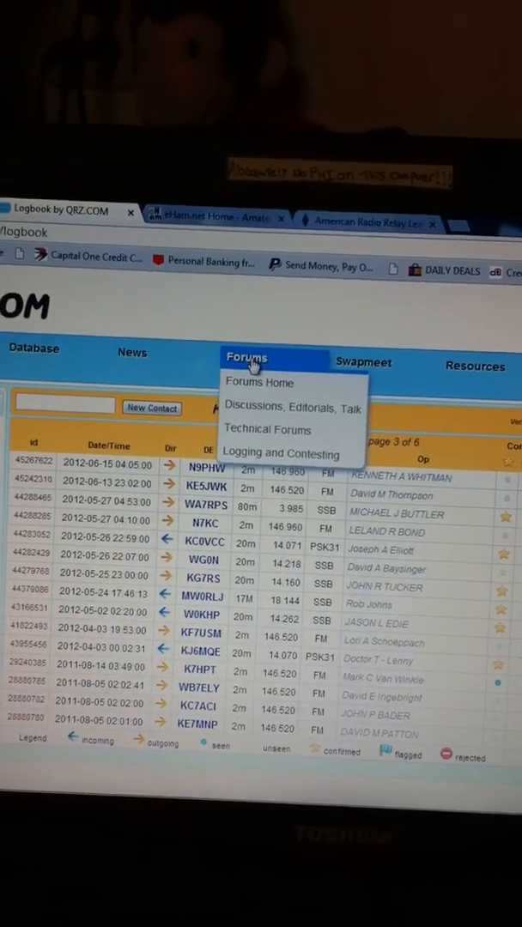
click(363, 364)
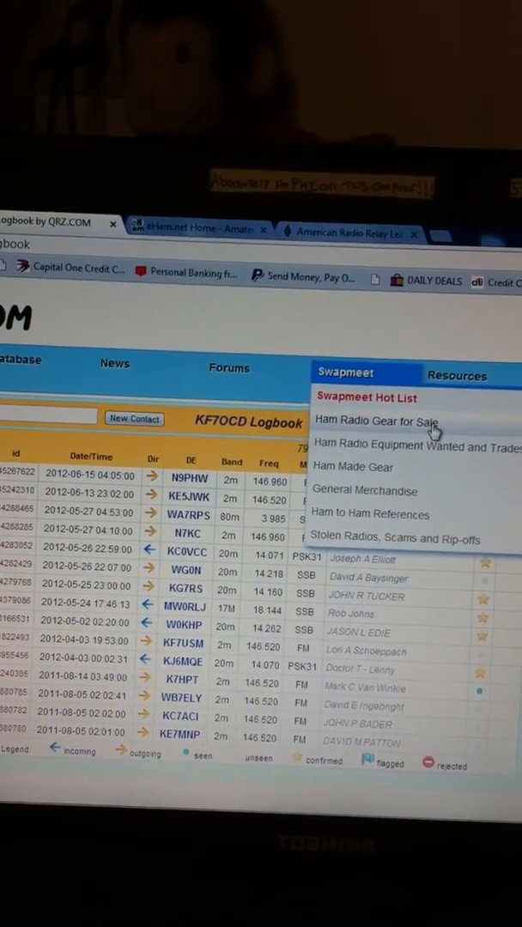
click(455, 375)
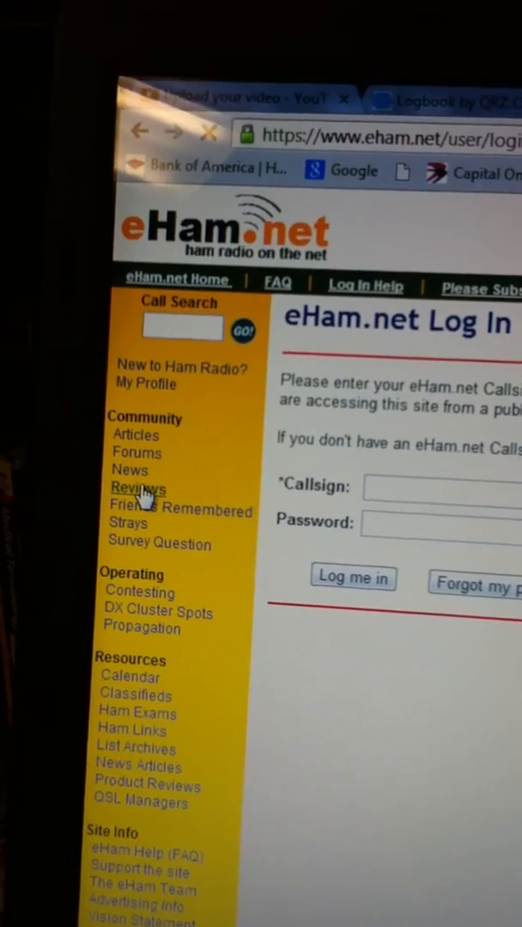
Search eHam.net product reviews for 'thf6a'
click(137, 488)
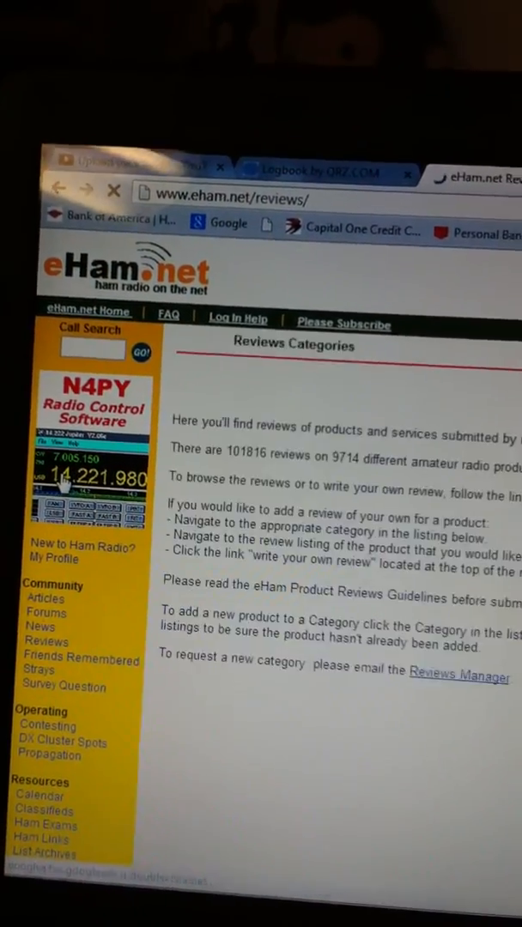
scroll(down, 3)
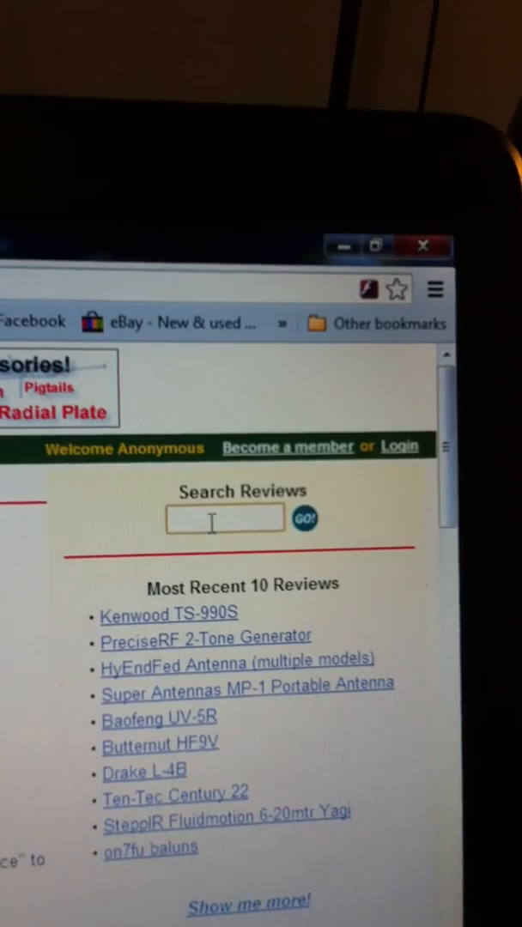
text(thf)
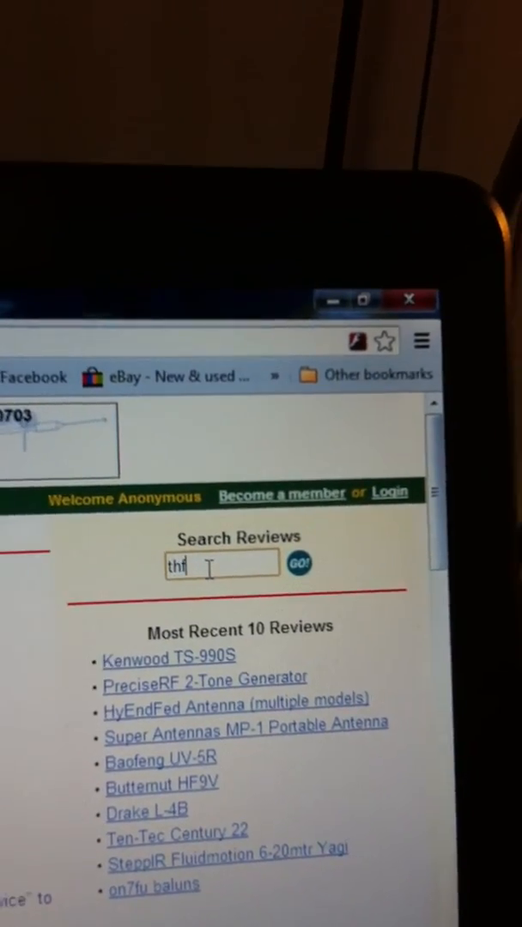
text(6a)
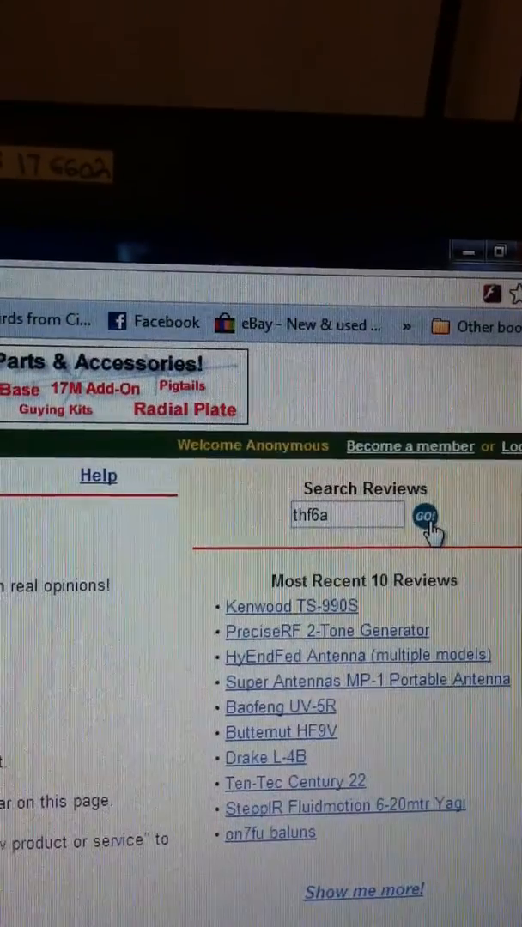
click(426, 518)
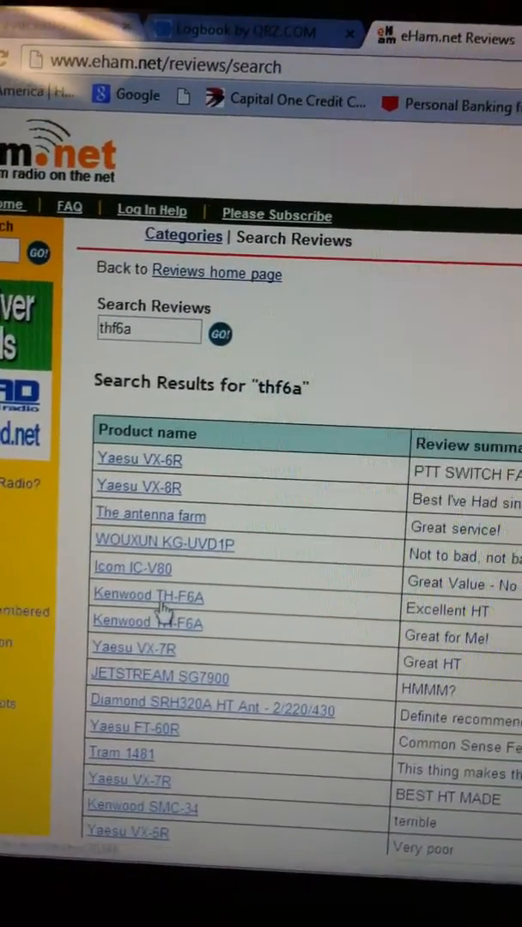
Open the Kenwood TH-F6A review page from the search results
click(148, 595)
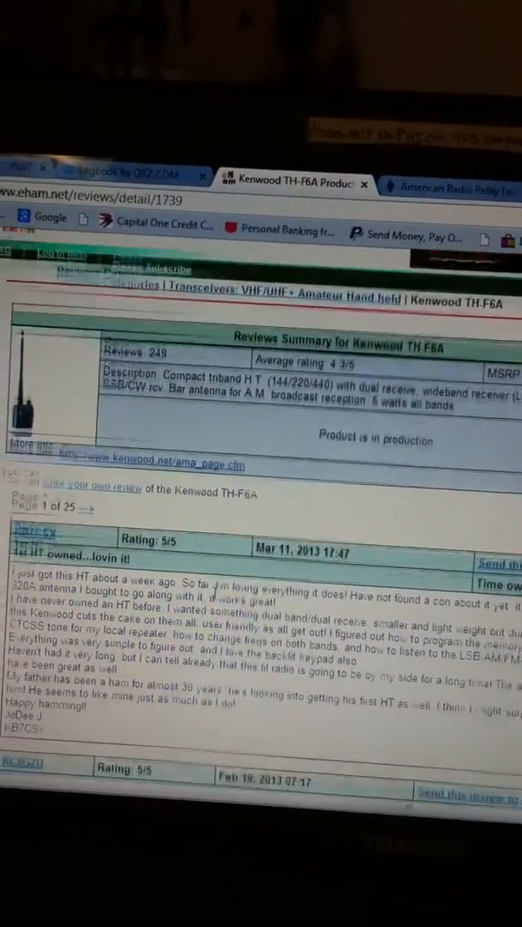
scroll(down, 3)
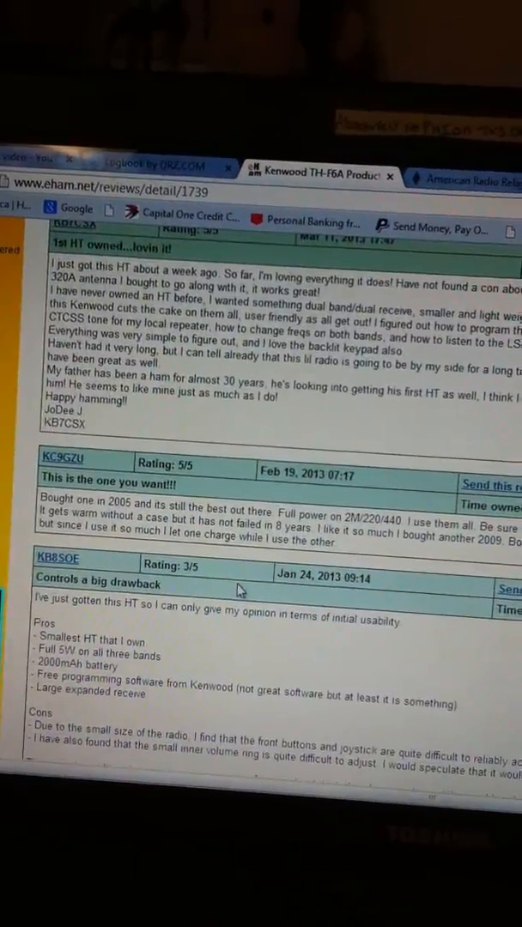
scroll(down, 3)
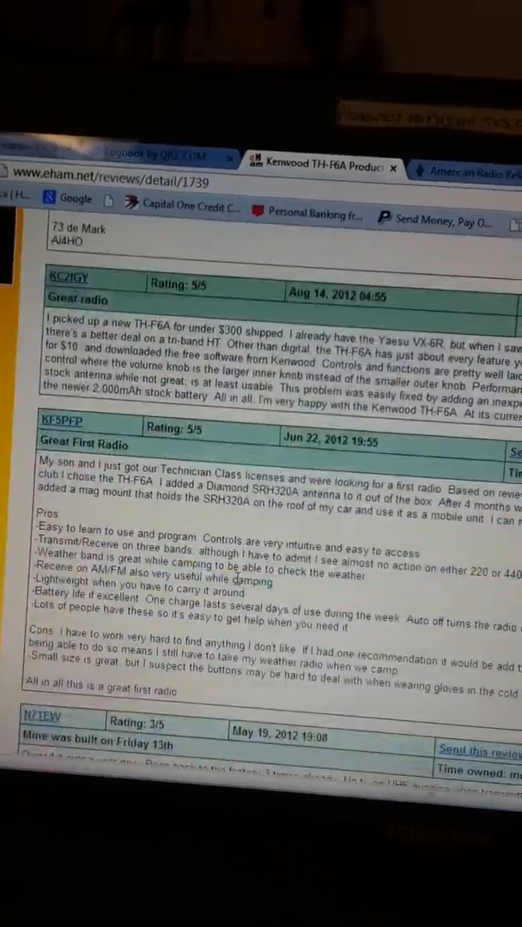
scroll(down, 3)
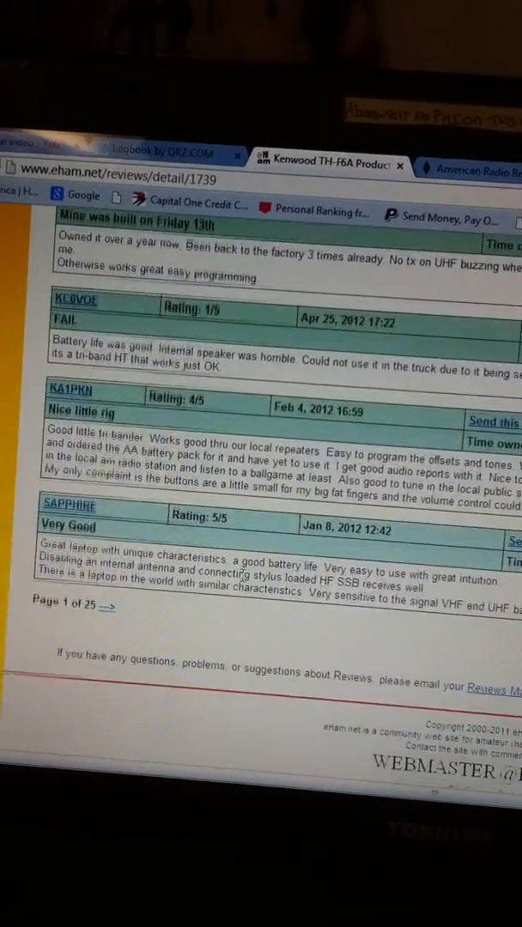
scroll(down, 3)
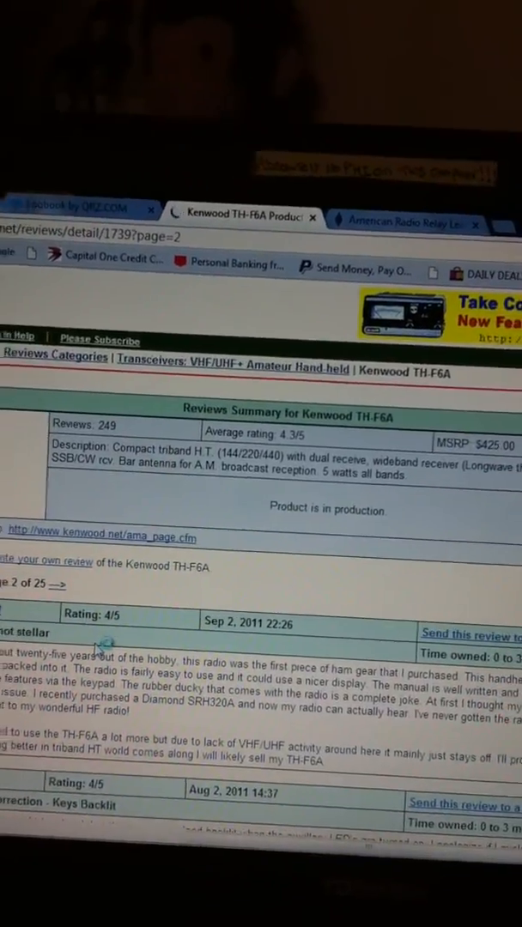
scroll(down, 3)
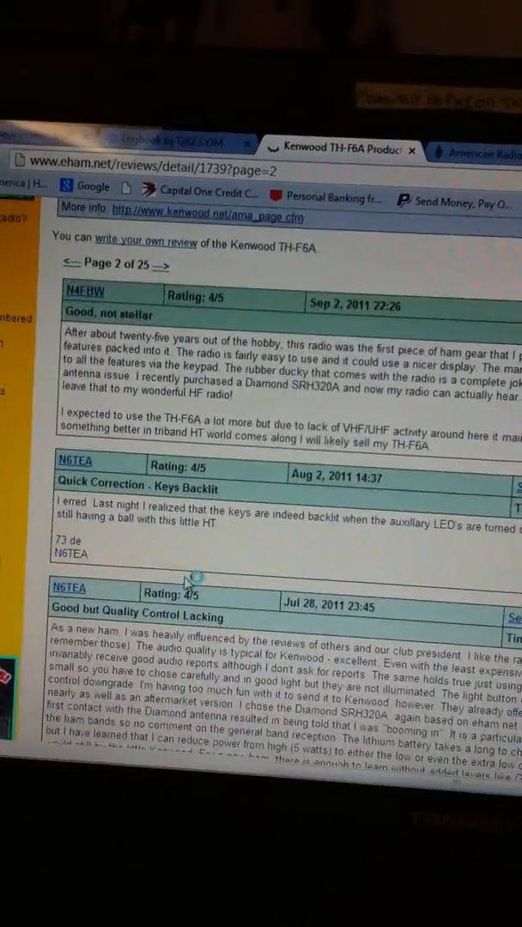
scroll(down, 3)
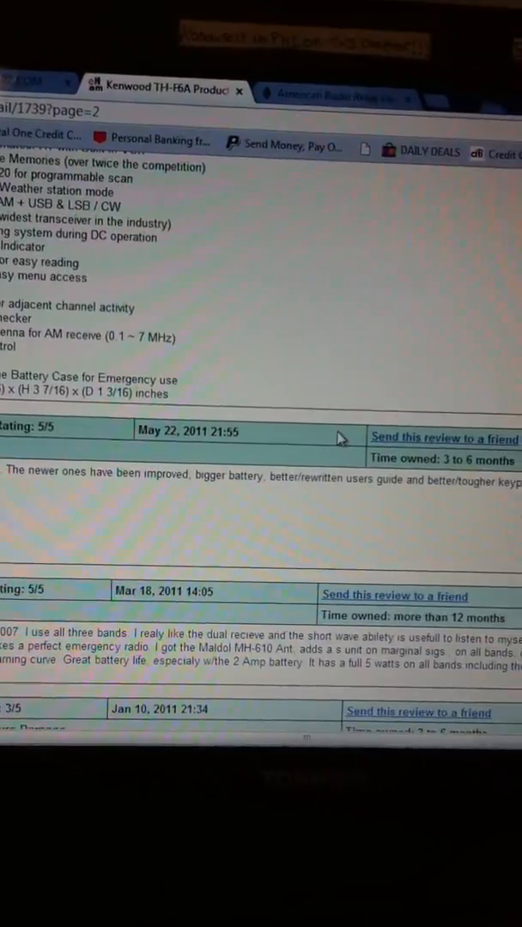
scroll(up, 3)
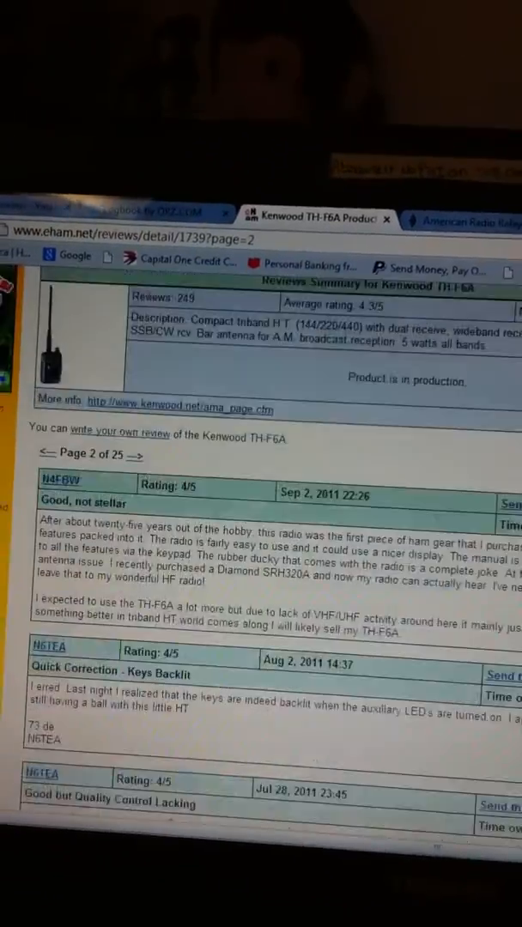
scroll(up, 3)
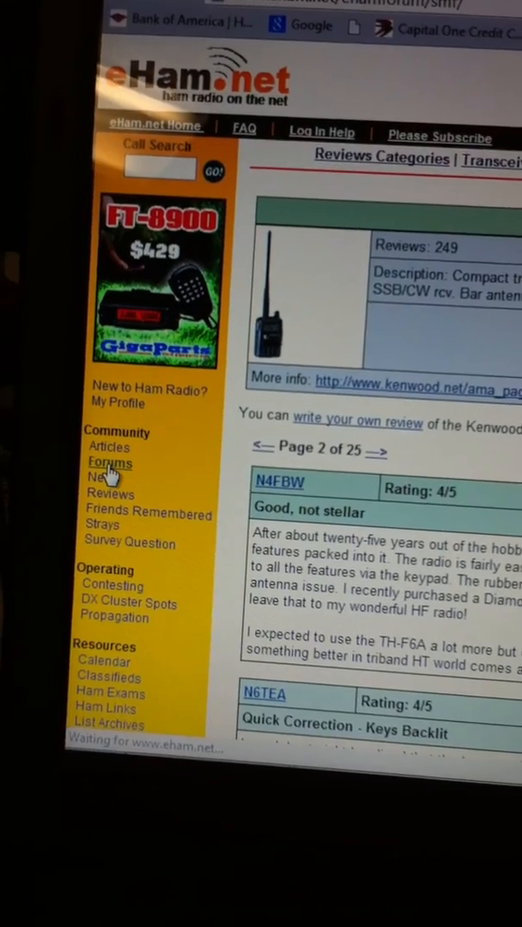
Open the eHam forums index and scroll through topics from Amplifiers to Youth
click(109, 463)
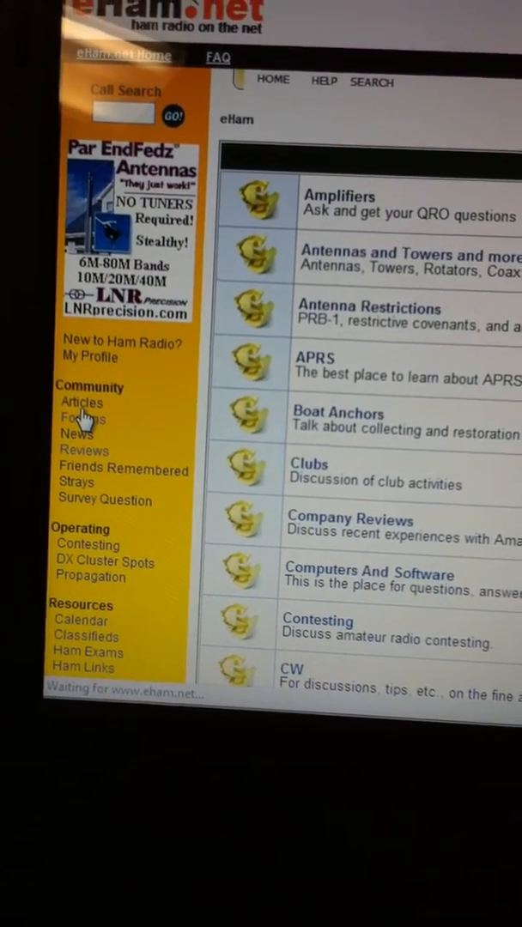
click(76, 418)
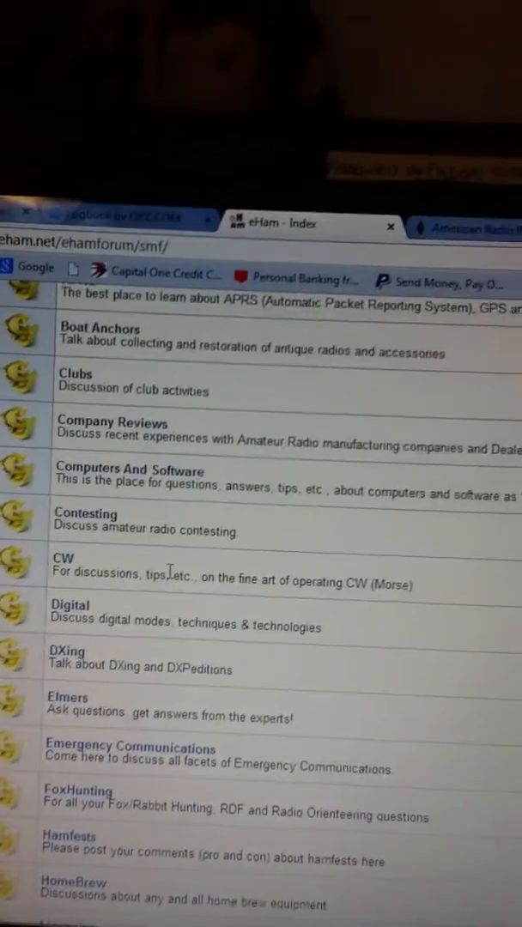
scroll(down, 3)
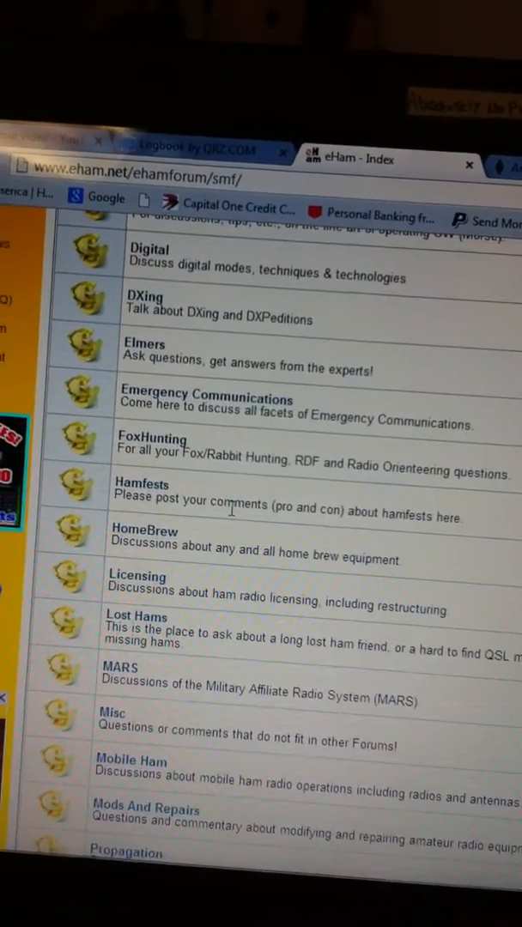
scroll(down, 3)
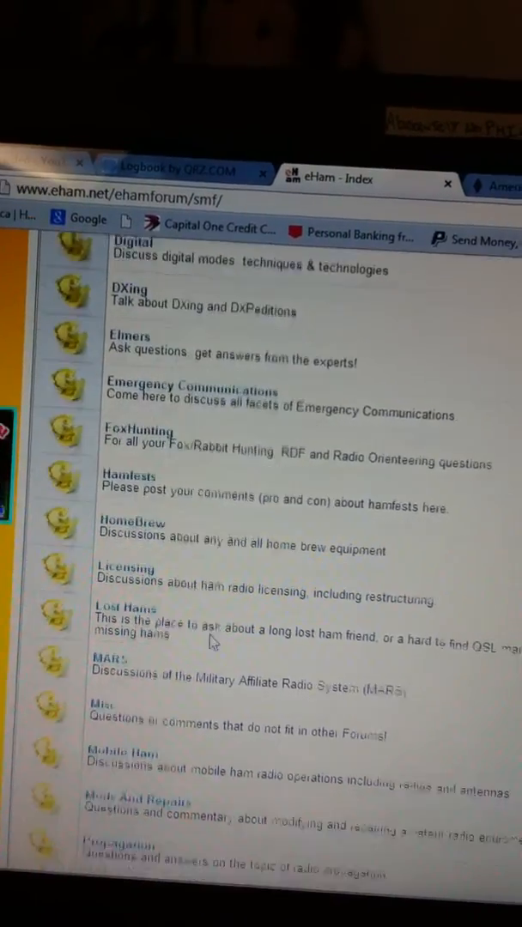
scroll(down, 3)
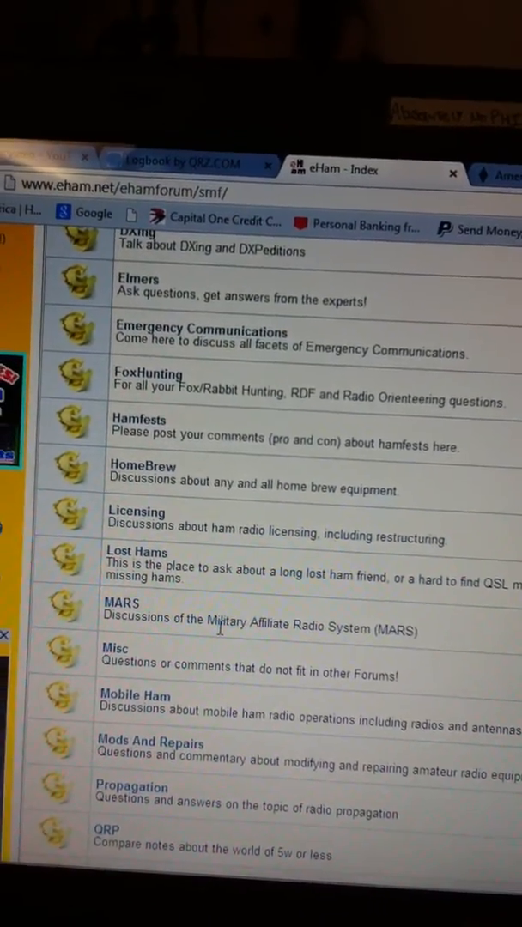
scroll(down, 3)
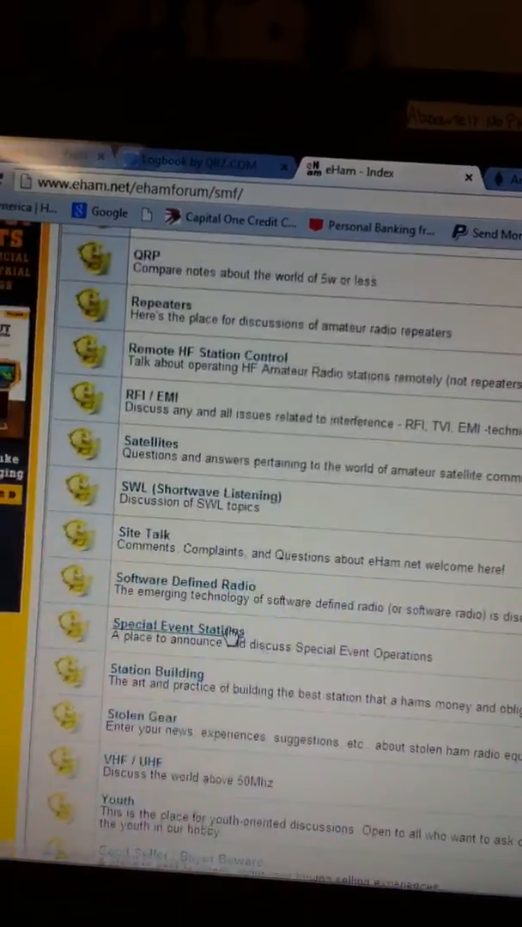
scroll(up, 3)
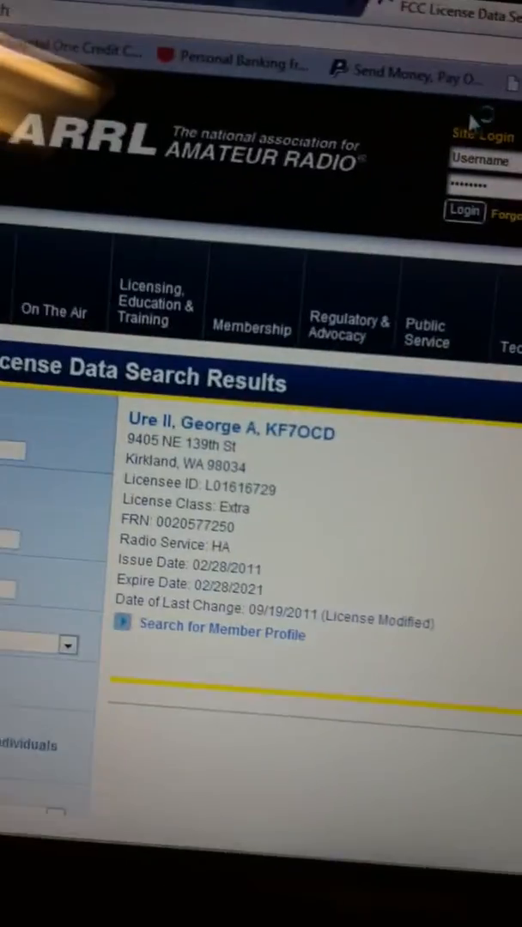
Revisit the logbook and forums tabs, then return to KF7OCD's FCC license results
scroll(down, 3)
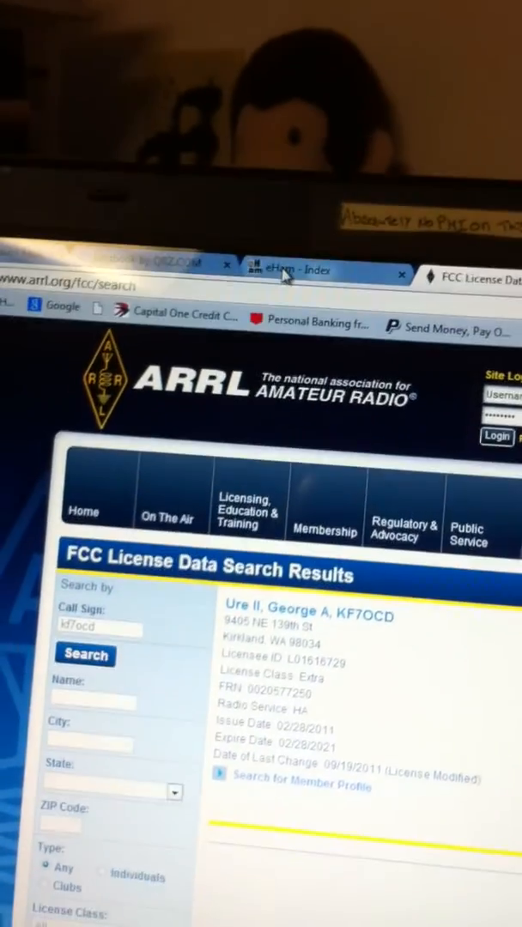
click(151, 266)
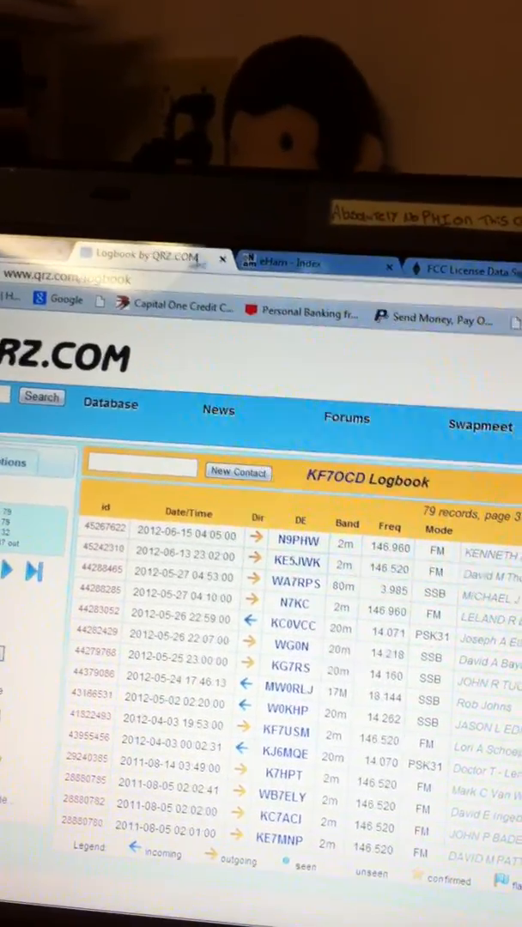
click(305, 264)
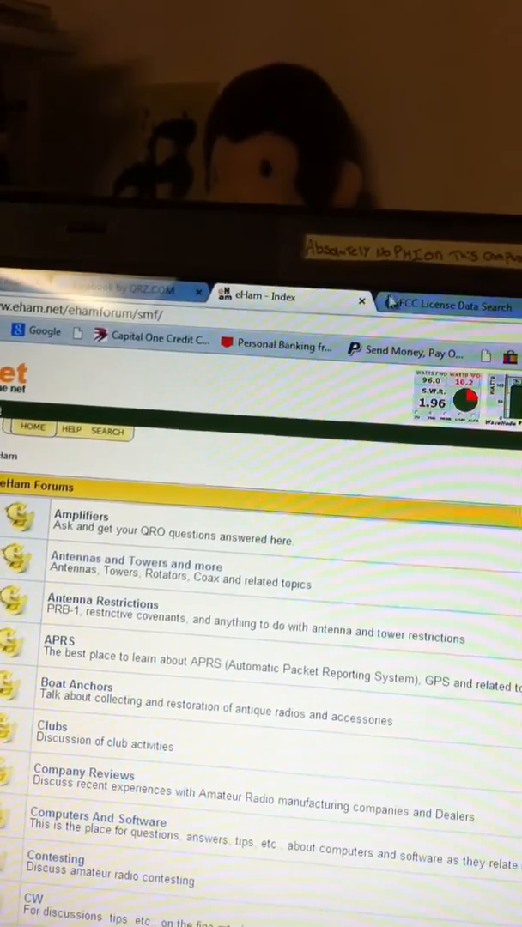
click(455, 306)
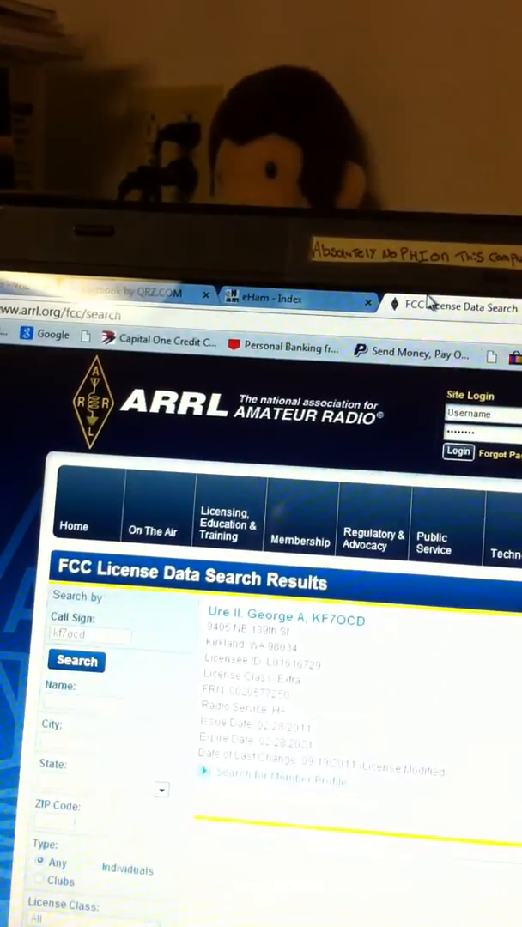